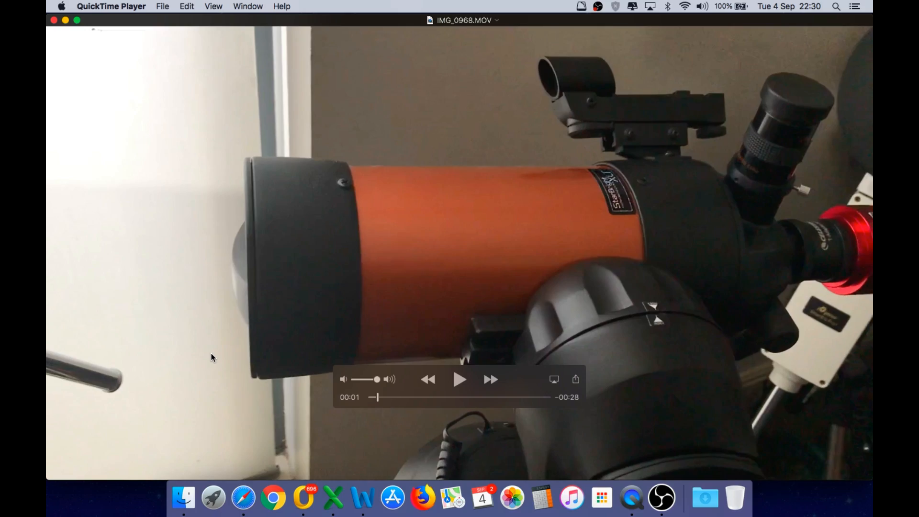
{"action": "mouse_move", "coordinate": [266, 389]}
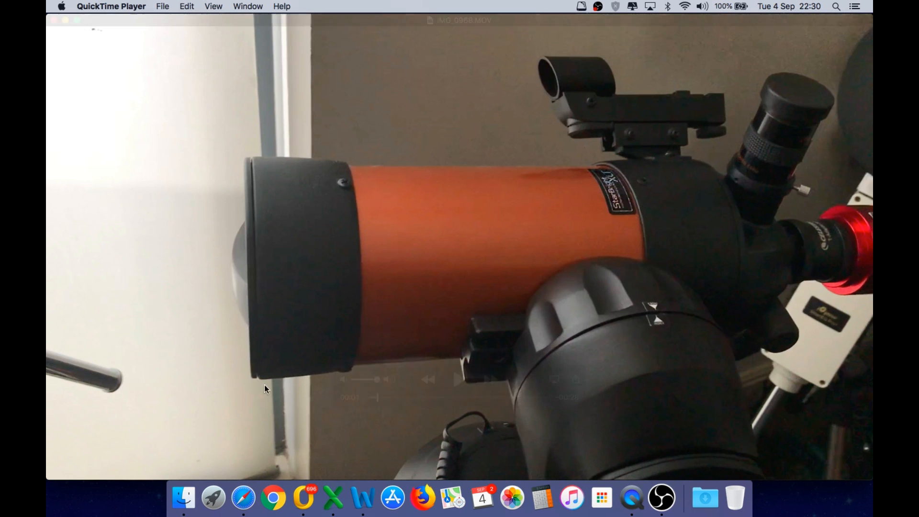
- Show QuickTime Player's Dock menu listing open movie windows over the telescope clip
{"action": "right_click", "coordinate": [631, 500]}
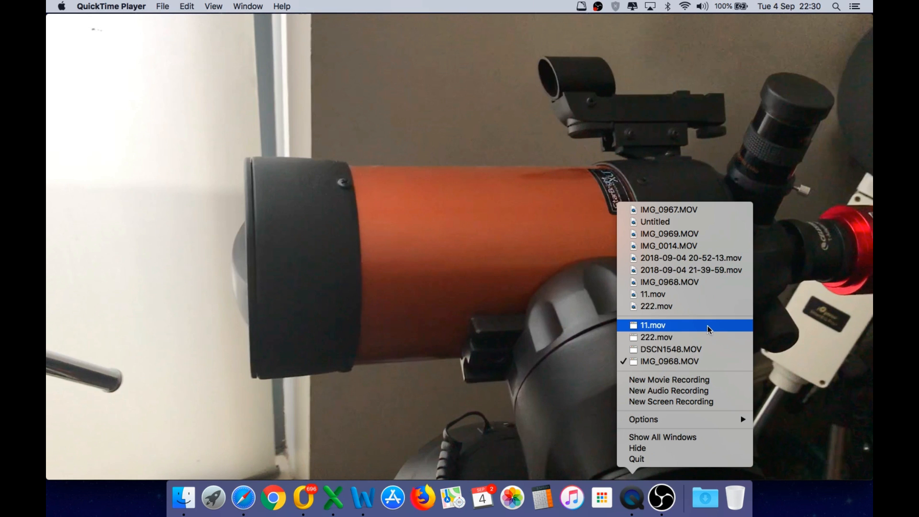
- Switch to the 11.mov Mars clip, then to the close-up Moon surface video
{"action": "left_click", "coordinate": [653, 325]}
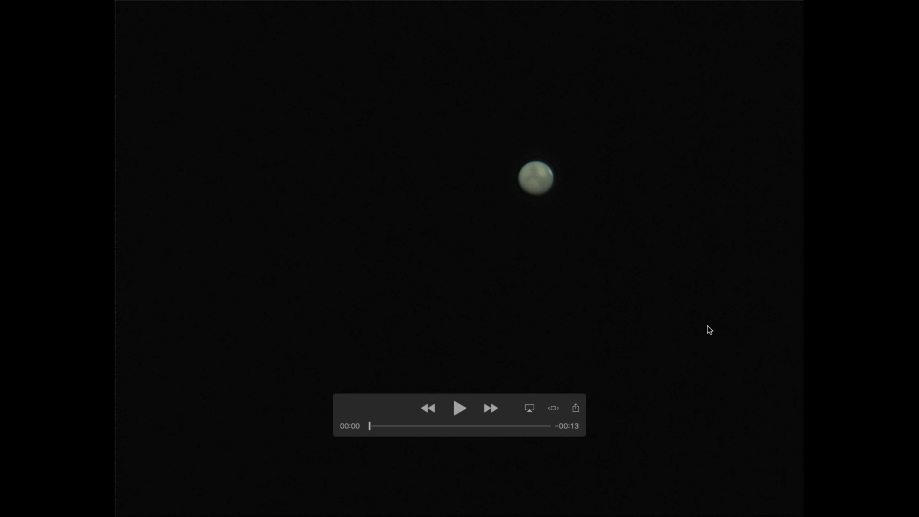
{"action": "mouse_move", "coordinate": [556, 175]}
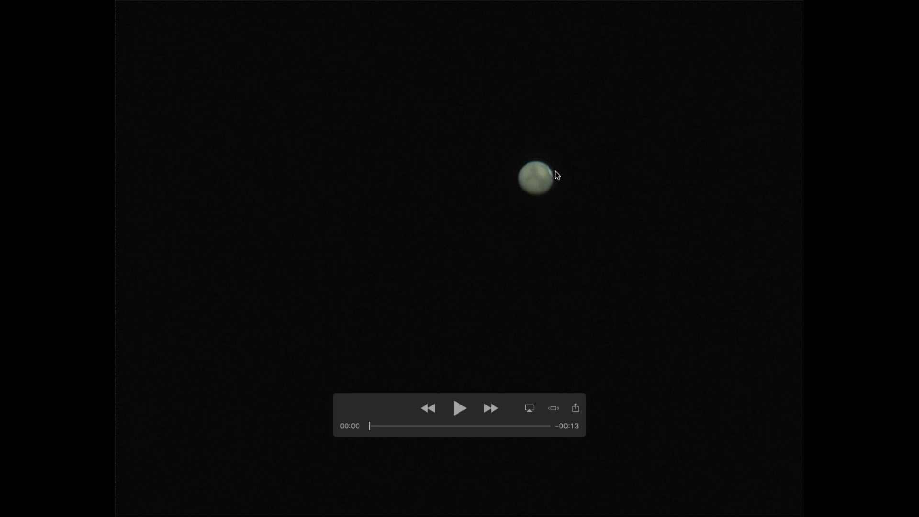
{"action": "mouse_move", "coordinate": [555, 178]}
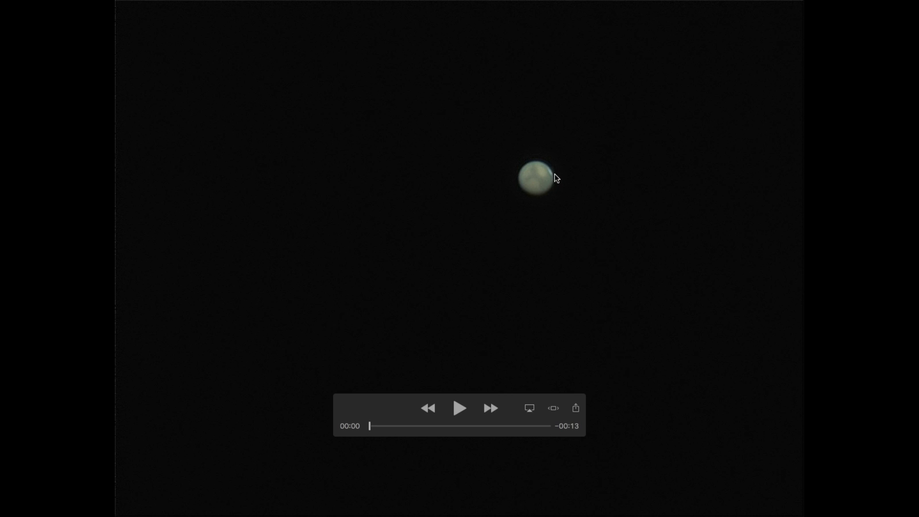
{"action": "mouse_move", "coordinate": [640, 501]}
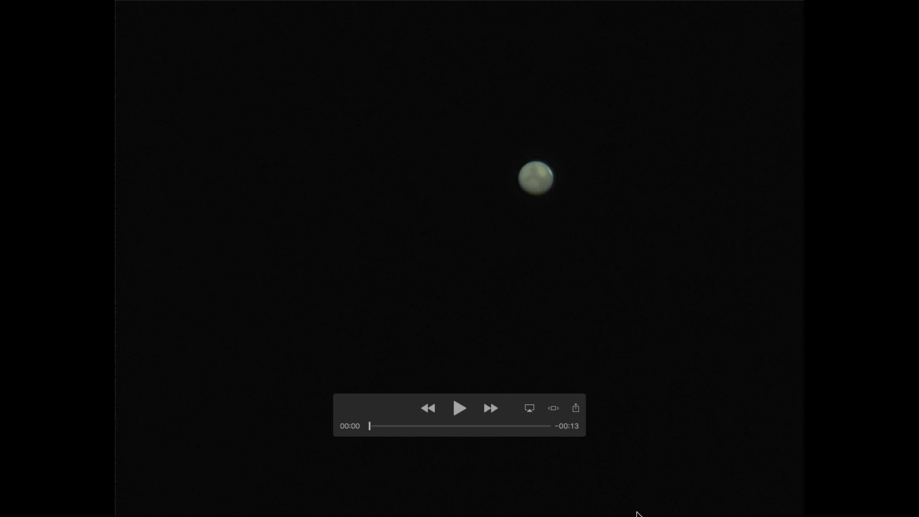
{"action": "right_click", "coordinate": [634, 497]}
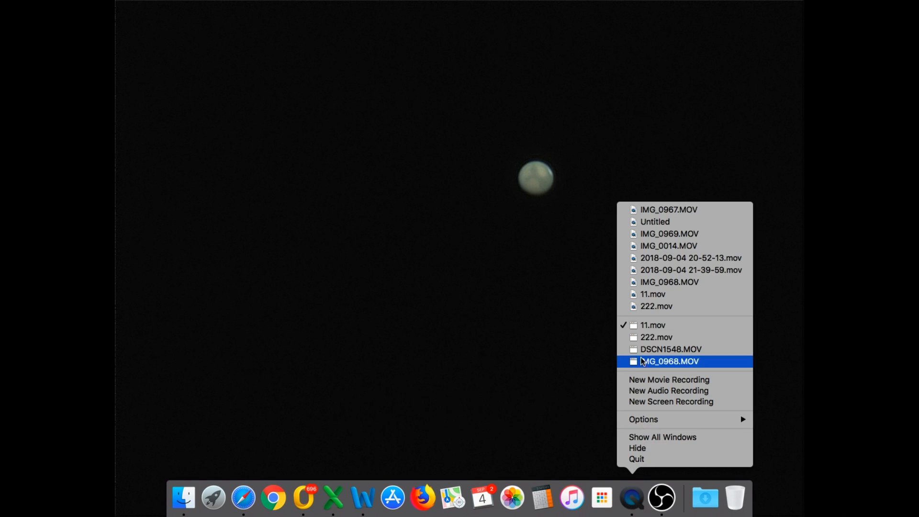
{"action": "left_click", "coordinate": [671, 361]}
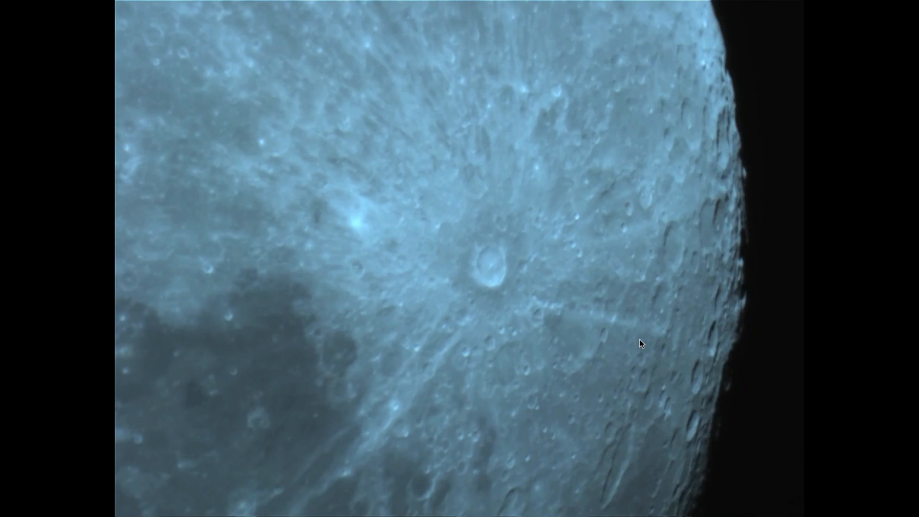